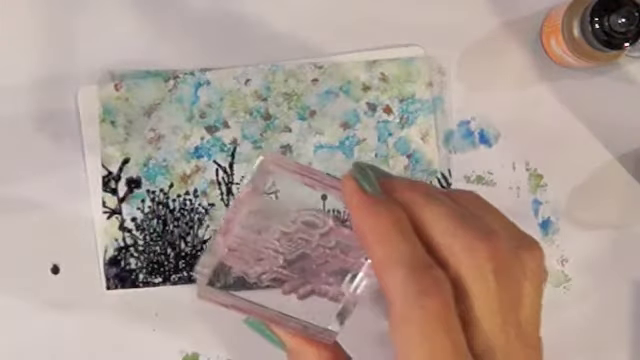
{"action": "mouse_move", "coordinate": [350, 240]}
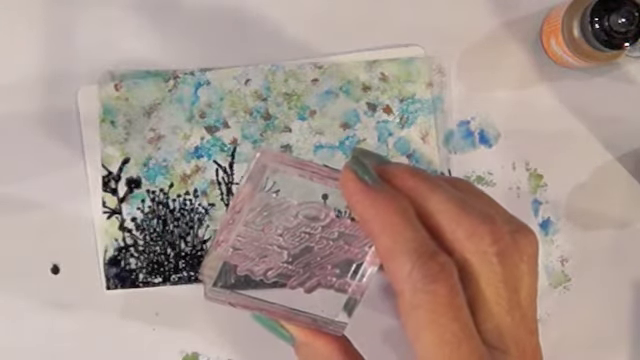